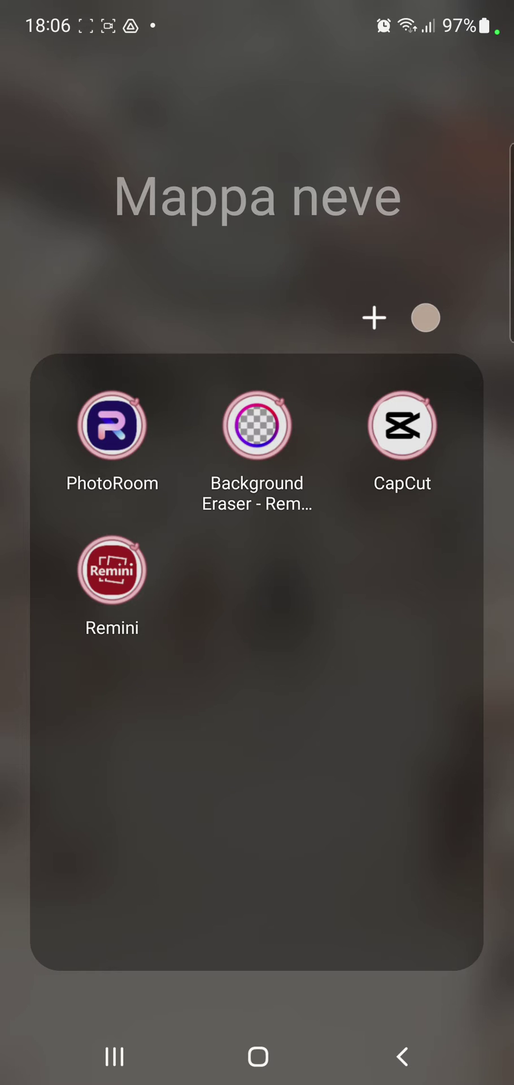
- Launch CapCut from the home-screen app folder
left_click(401, 427)
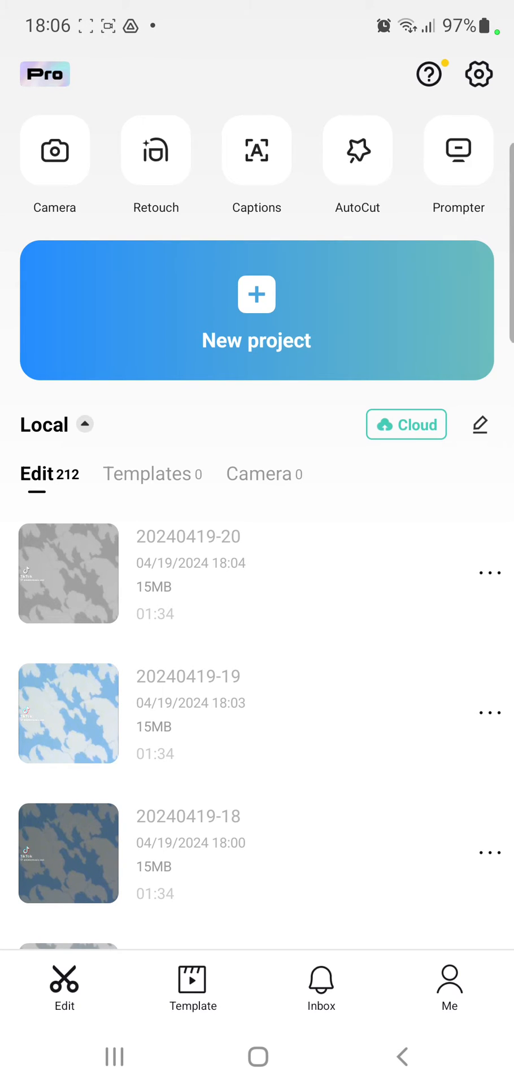
- Create a new project importing the 01:32 video from the gallery's Videos album
left_click(256, 295)
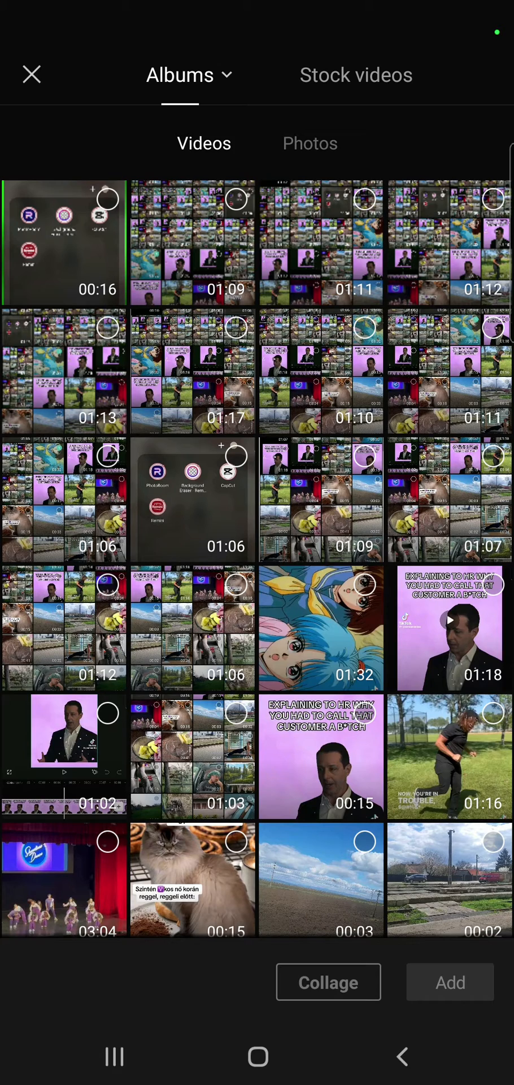
left_click(321, 629)
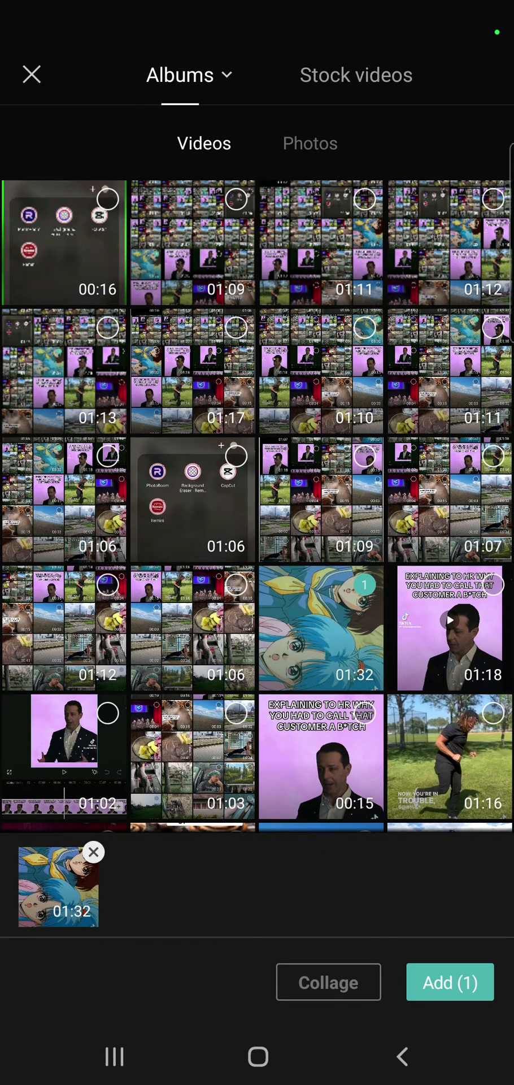
left_click(450, 982)
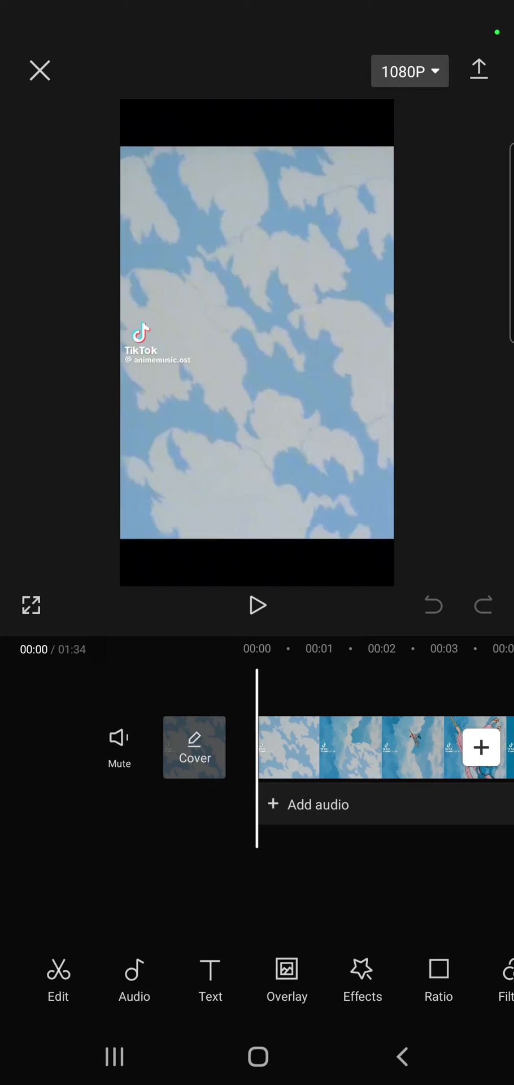
- Select the imported clip on the timeline and open its Filters panel
left_click(287, 747)
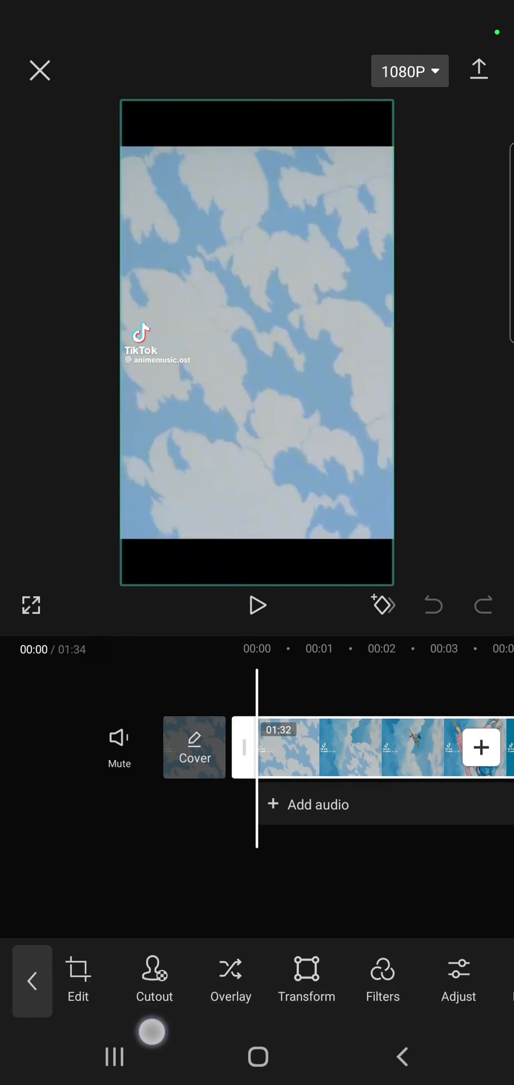
scroll("left", 3)
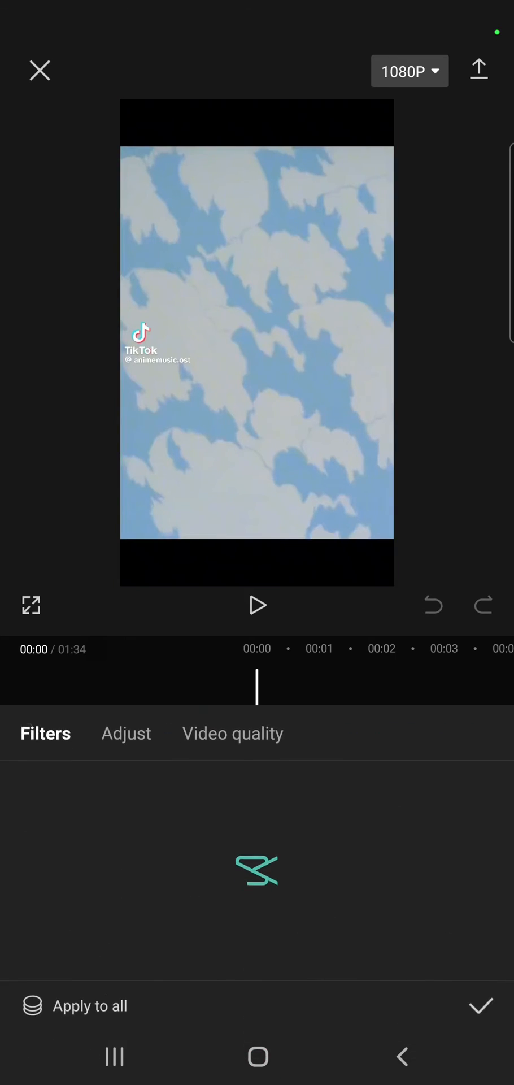
- Under Adjust, drag the clip's Exposure slider all the way to maximum
left_click(125, 733)
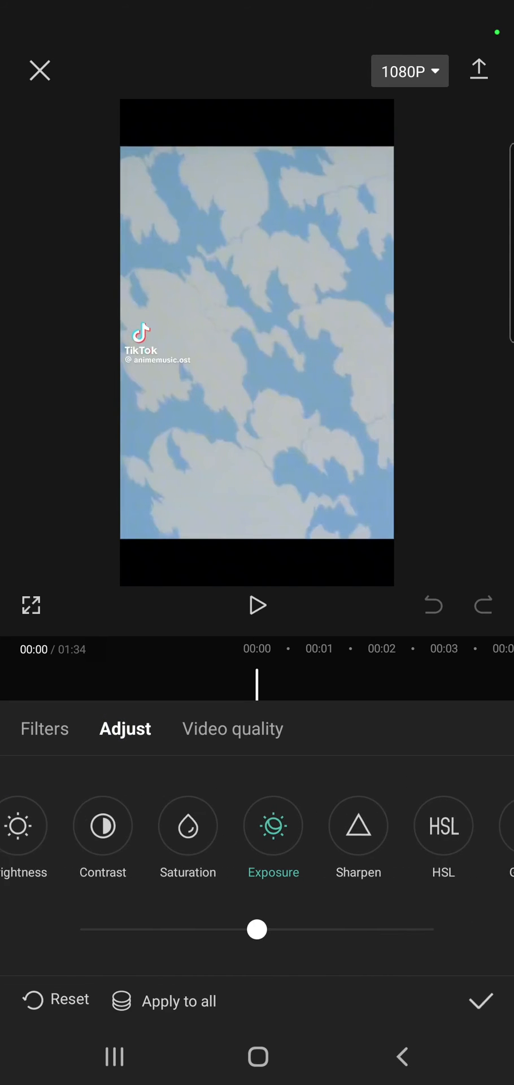
left_click_drag(256, 929, 81, 928)
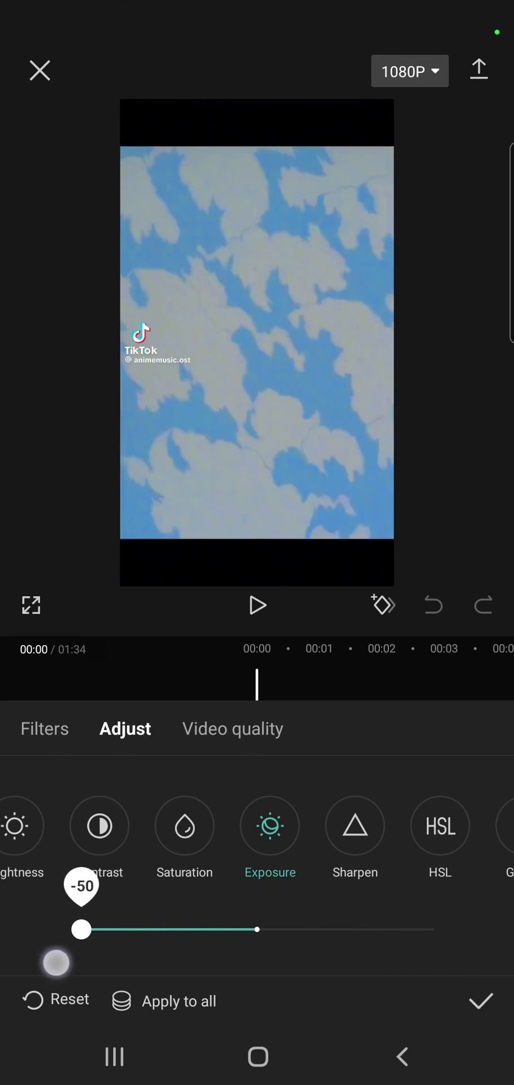
left_click_drag(81, 928, 433, 928)
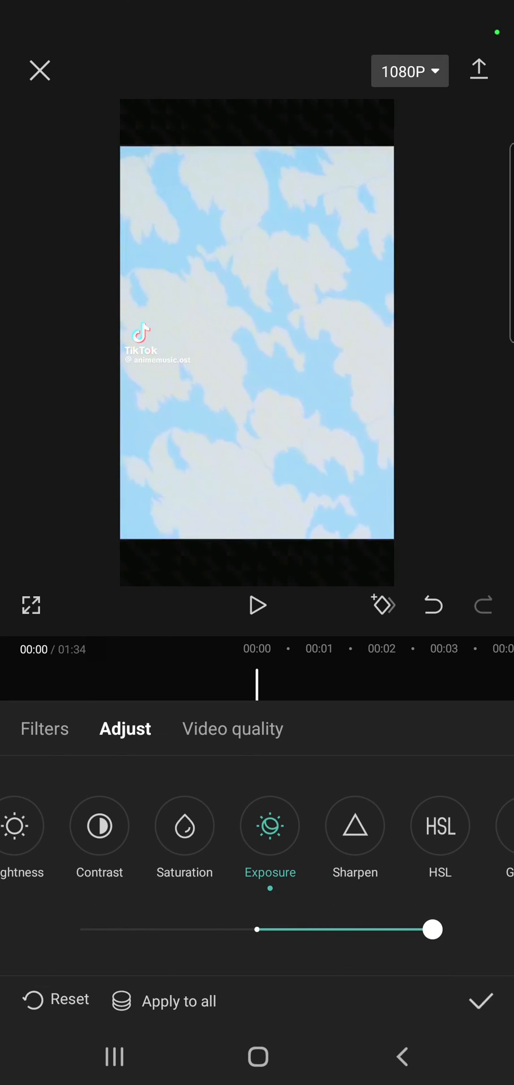